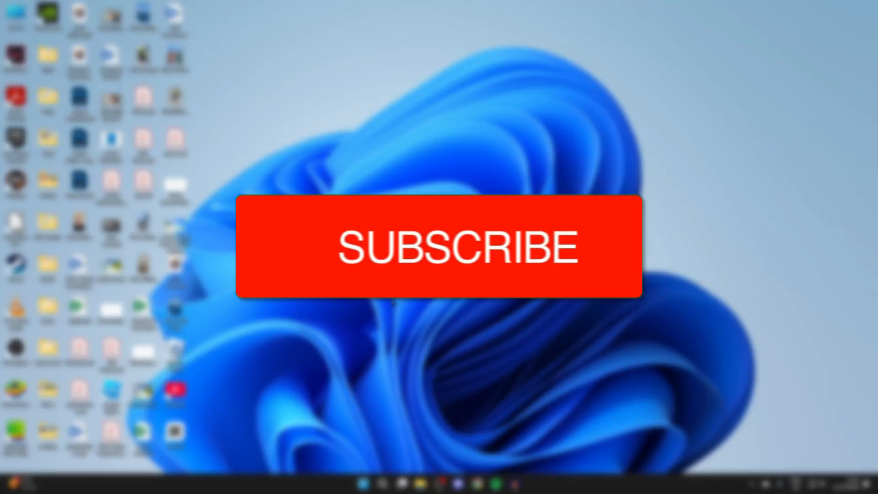
# Launch the Settings app from the Start menu's pinned apps.
pyautogui.click(439, 245)
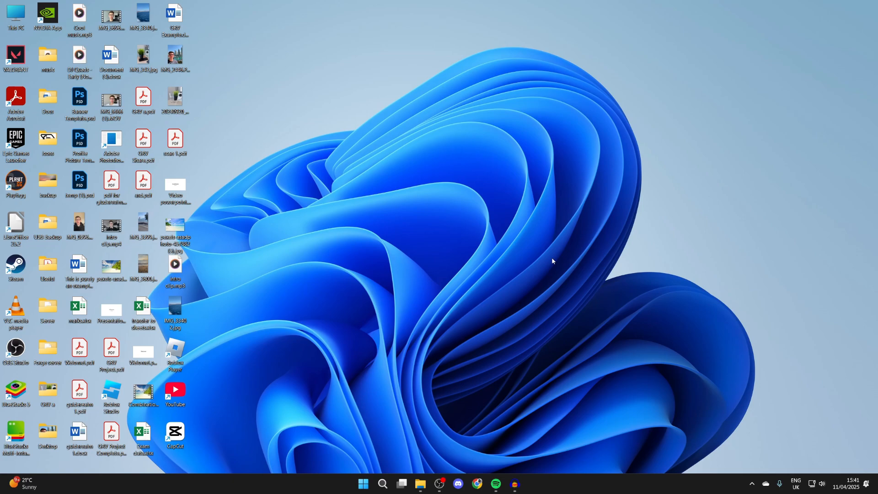
pyautogui.moveTo(359, 432)
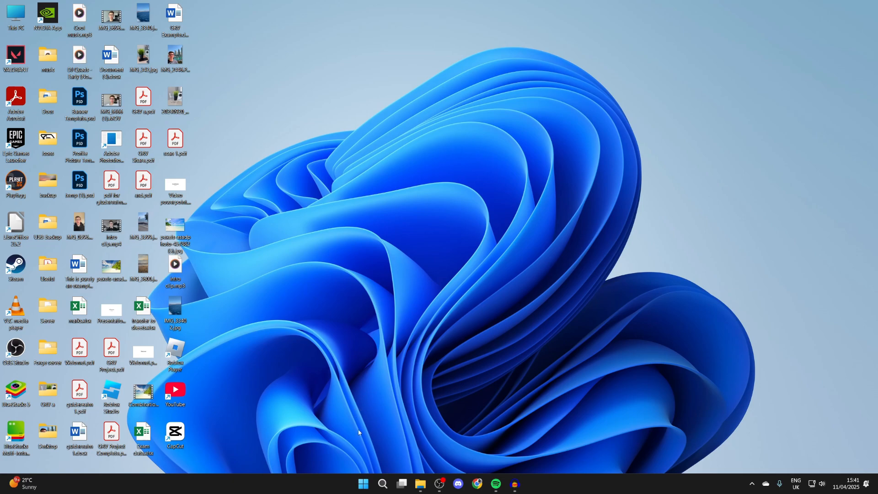
pyautogui.click(363, 482)
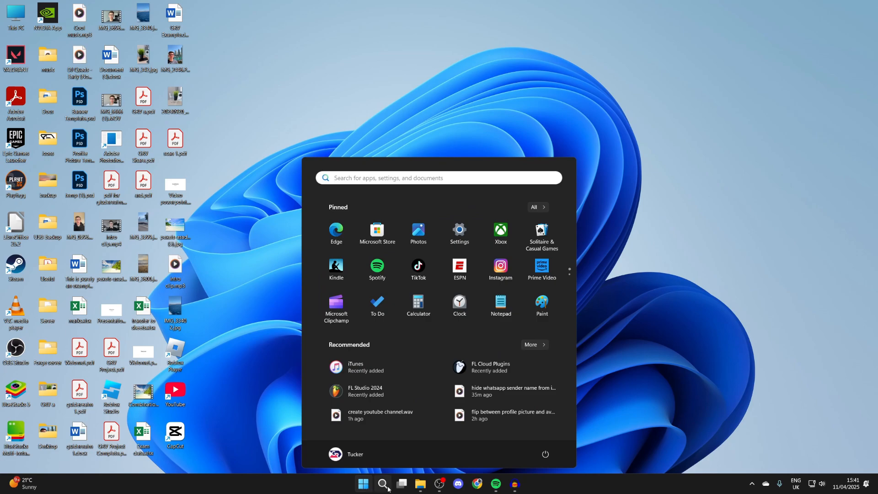
pyautogui.click(458, 233)
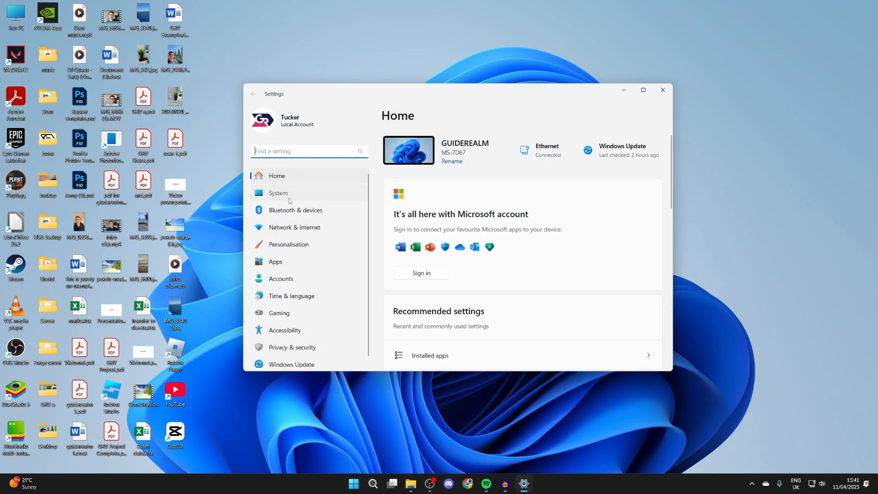
# Go to System > Recovery from the Settings sidebar.
pyautogui.click(278, 193)
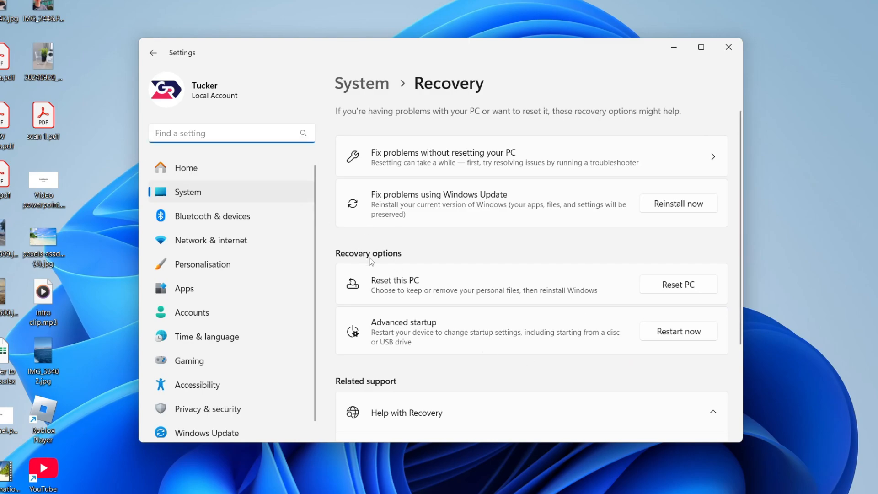
# Start Reset this PC and choose Remove everything.
pyautogui.click(678, 284)
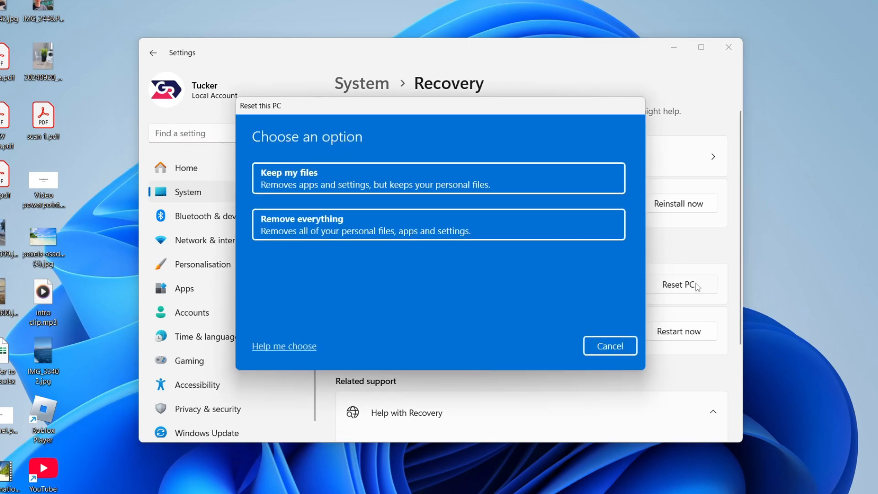
pyautogui.moveTo(319, 185)
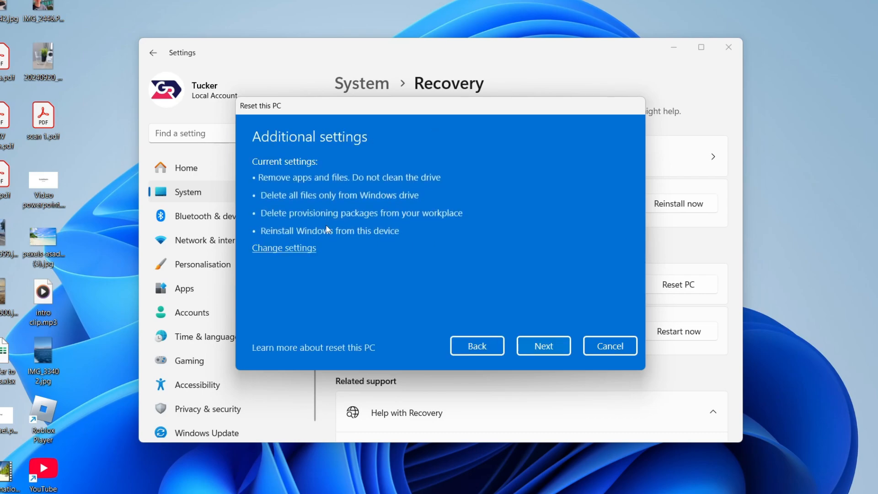
pyautogui.moveTo(580, 340)
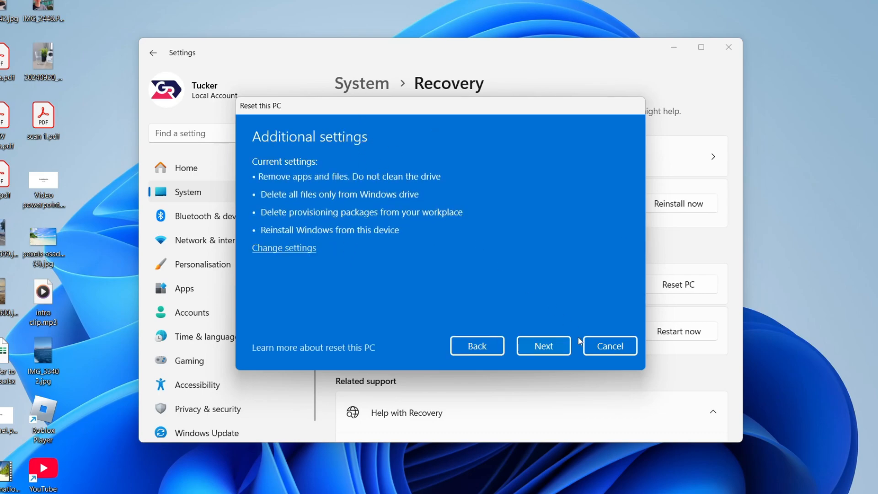
# Continue past Additional settings to the Ready to reset this PC summary.
pyautogui.click(542, 346)
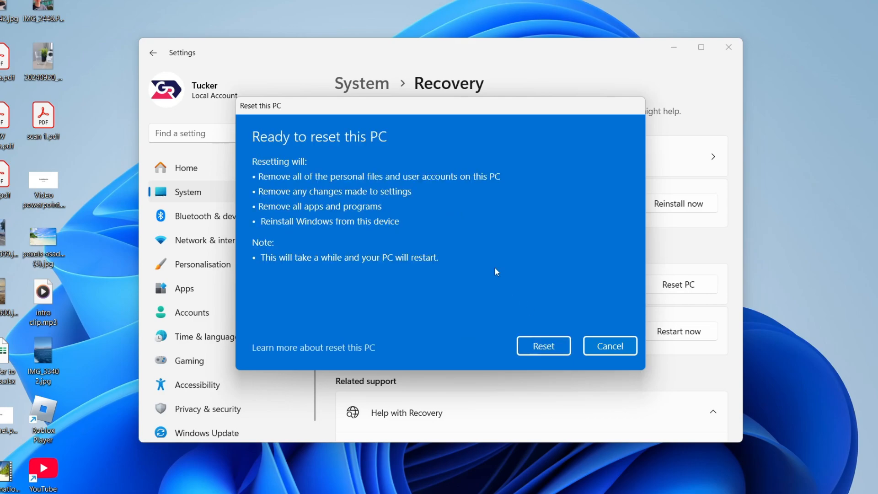
pyautogui.moveTo(279, 174)
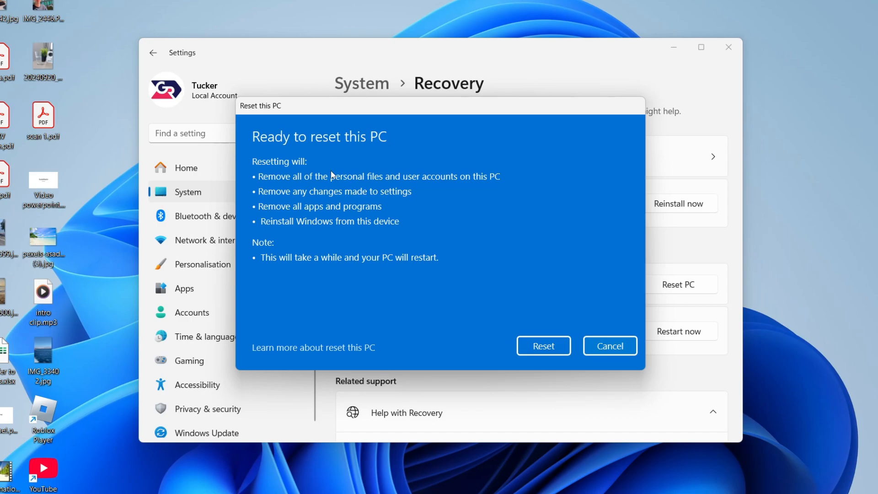
pyautogui.moveTo(655, 296)
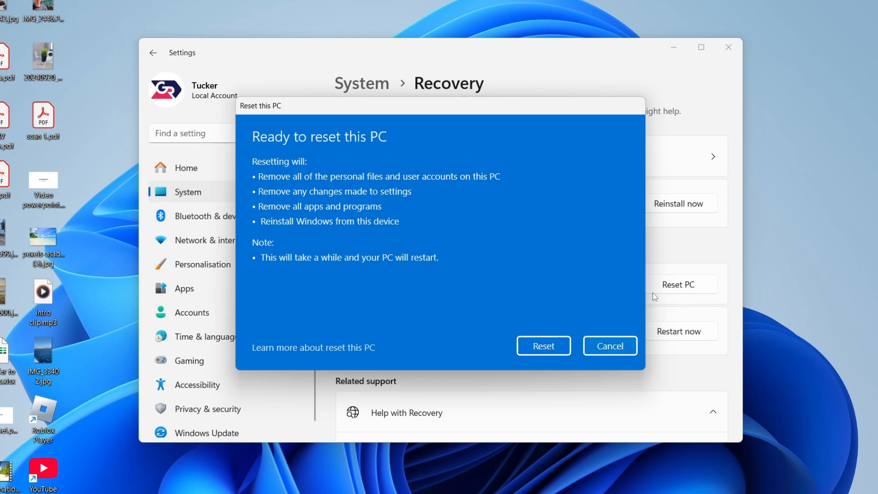
pyautogui.moveTo(610, 345)
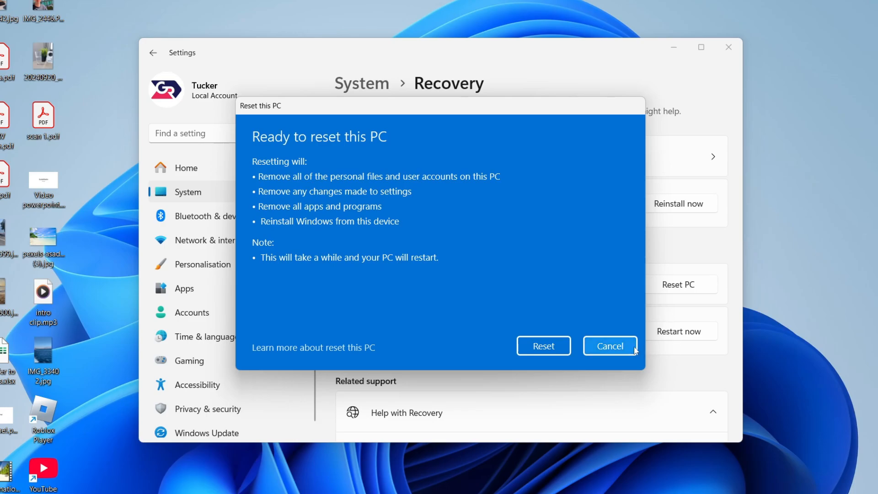